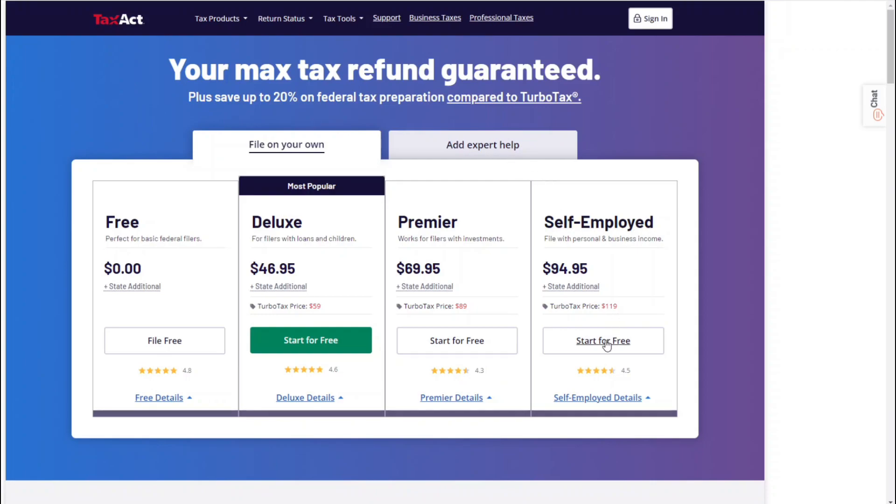
- Start a return on the Self-Employed plan and sign in with the existing account credentials
left_click(603, 340)
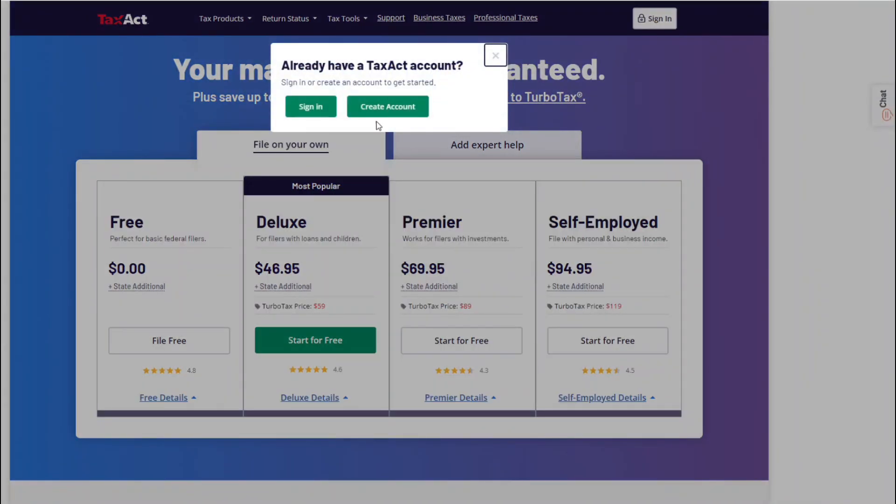
left_click(310, 106)
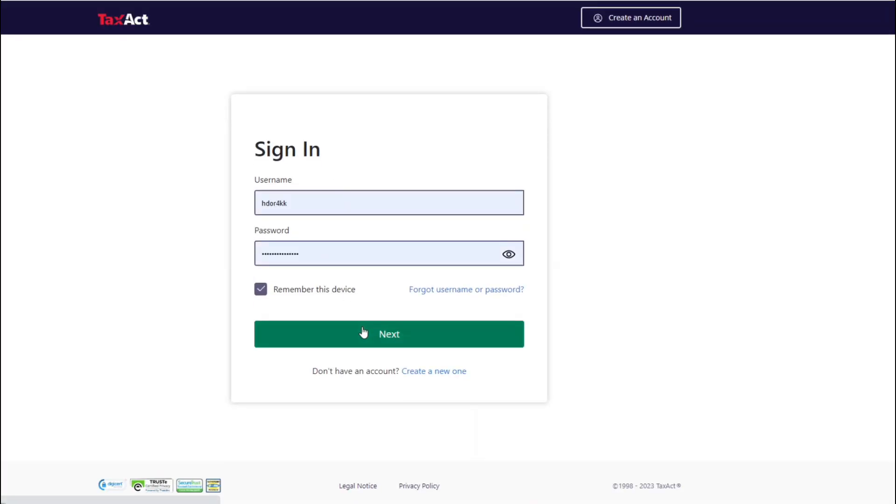
left_click(388, 334)
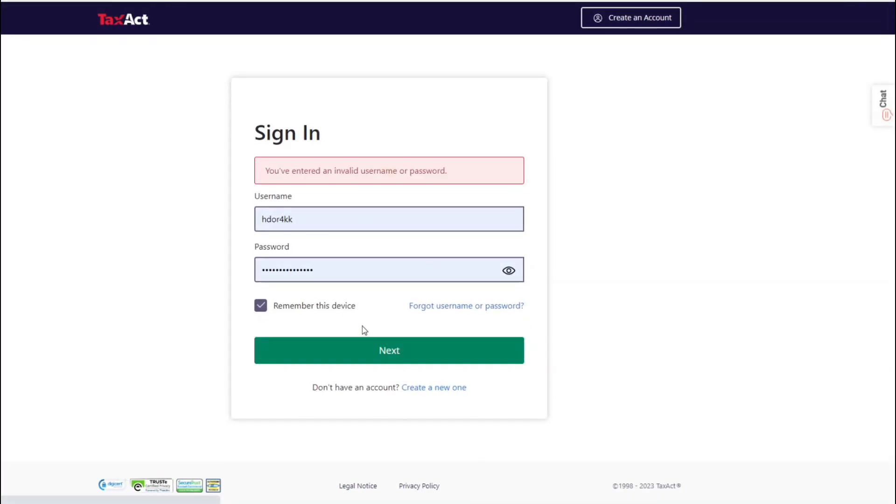
- Re-enter the password after the rejection and submit the sign-in again
left_click(388, 270)
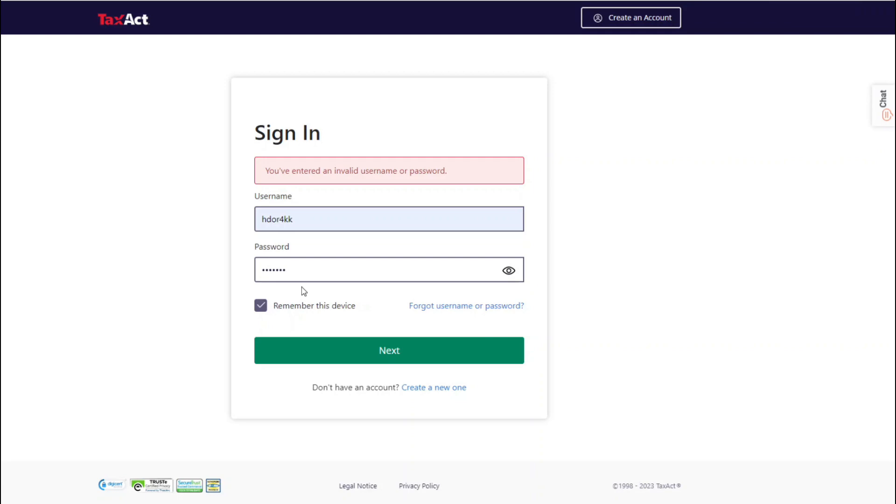
type("•")
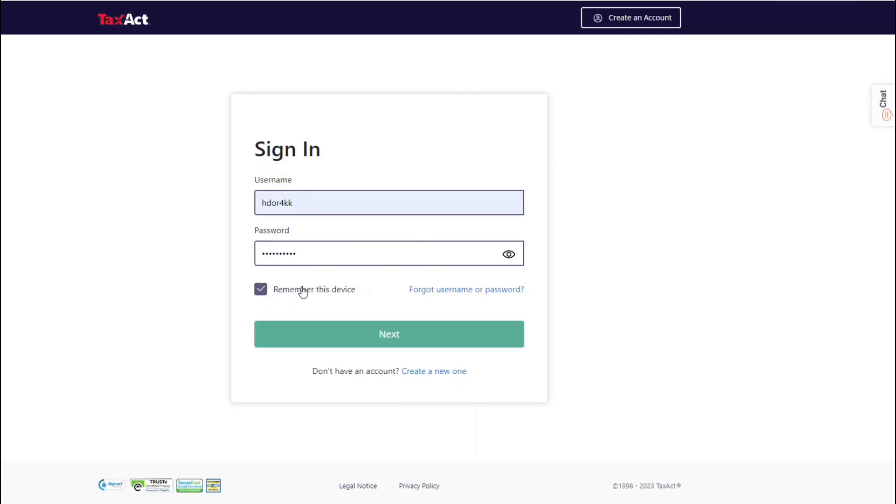
left_click(388, 334)
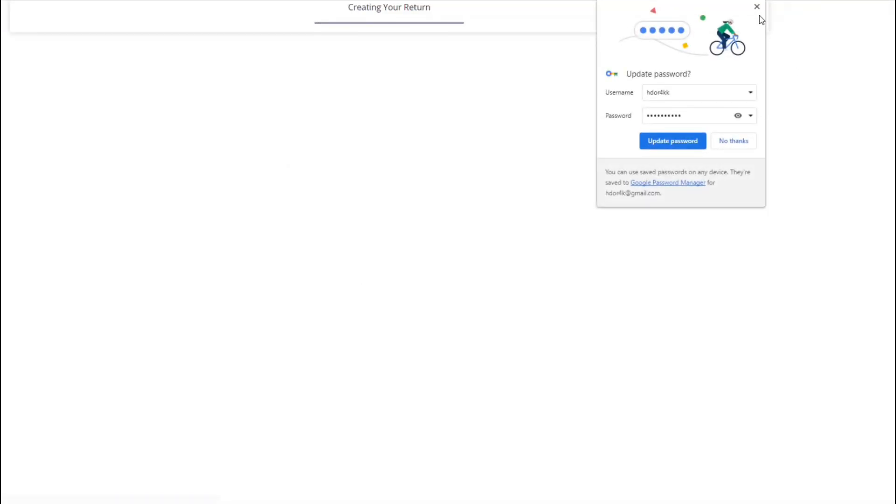
- Dismiss the saved-password offer, begin the about-yourself questions and keep Single as relationship status
left_click(757, 6)
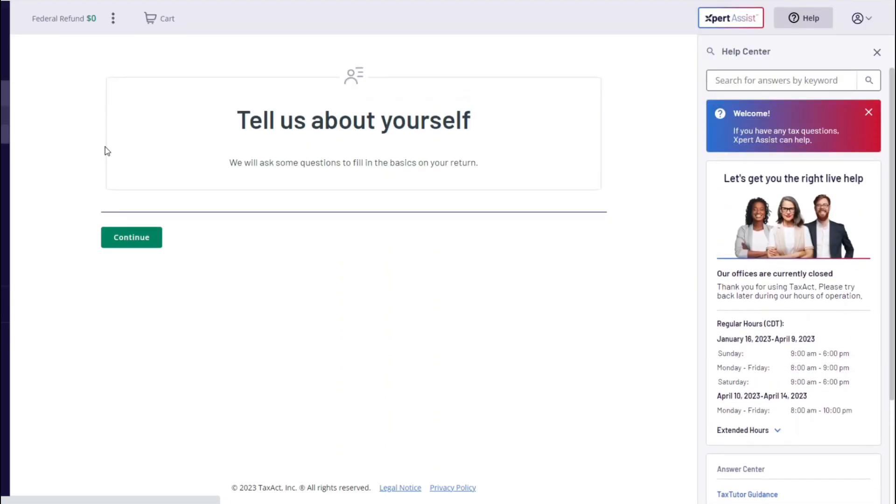
left_click(131, 237)
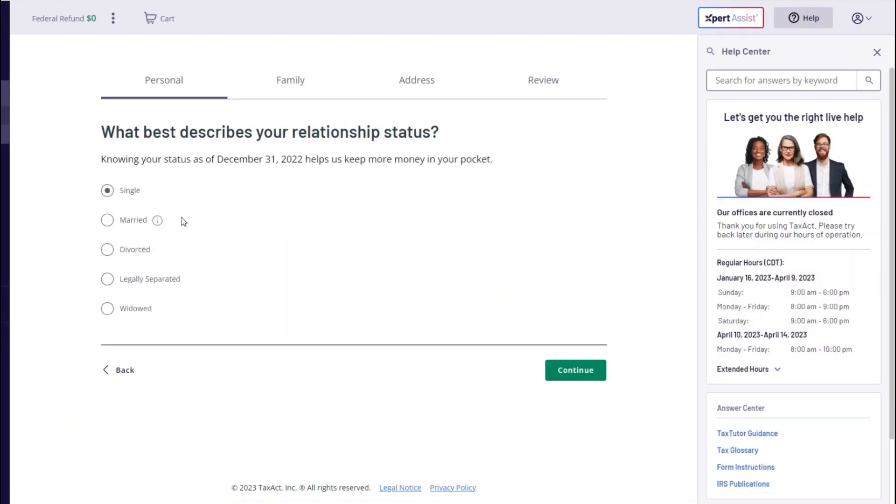
left_click(574, 369)
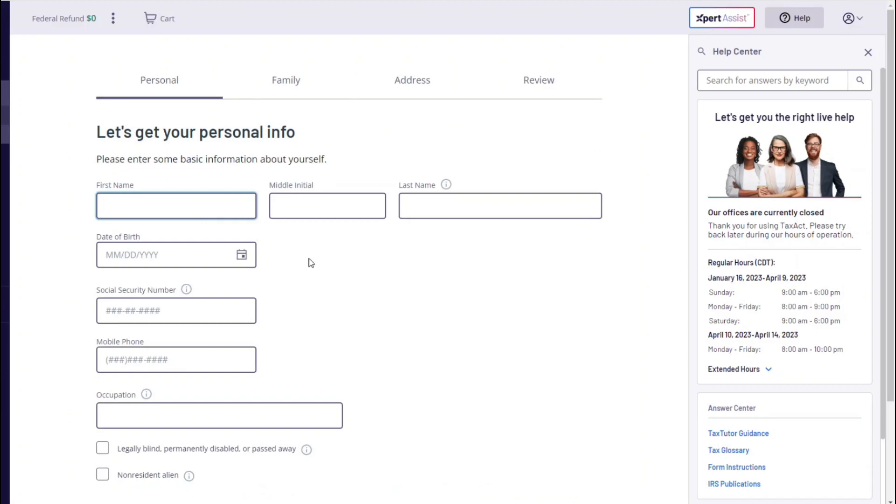
mouse_move(342, 271)
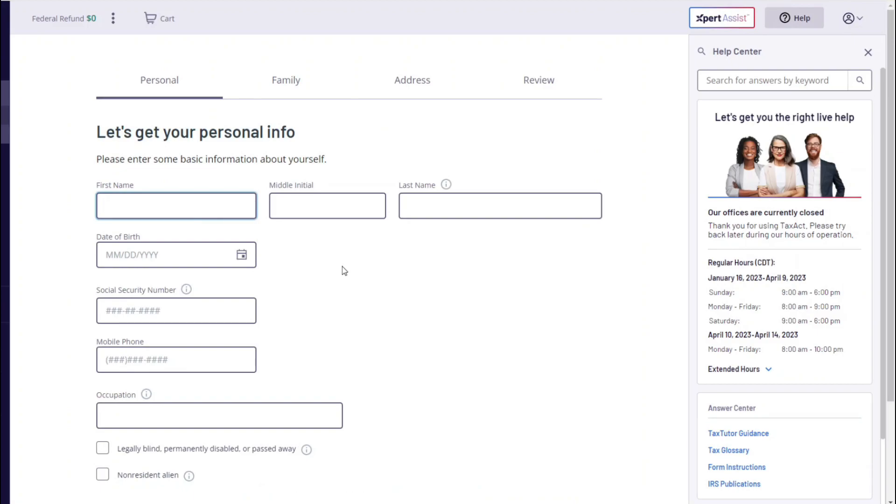
type("k")
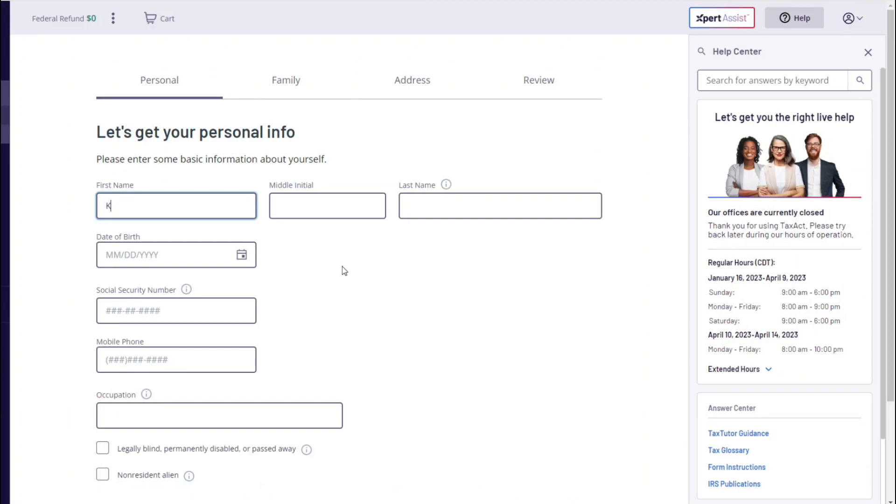
type("eri")
left_click(500, 205)
type("L")
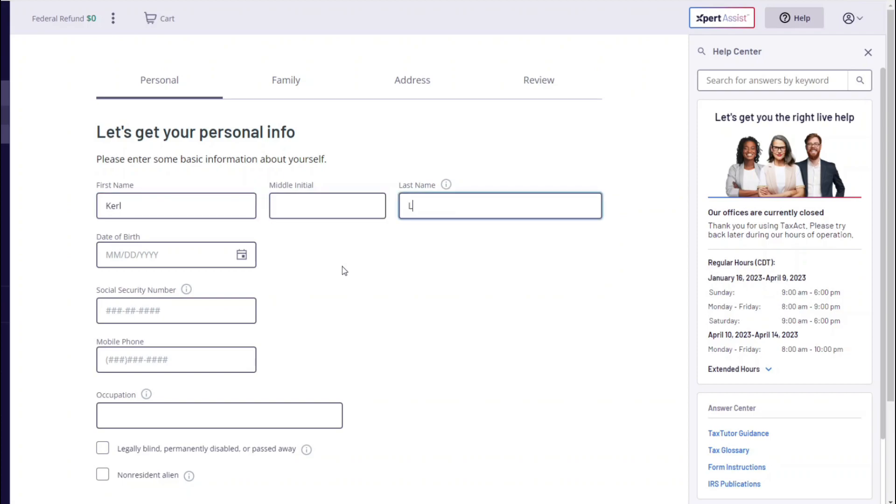
type("ovetto")
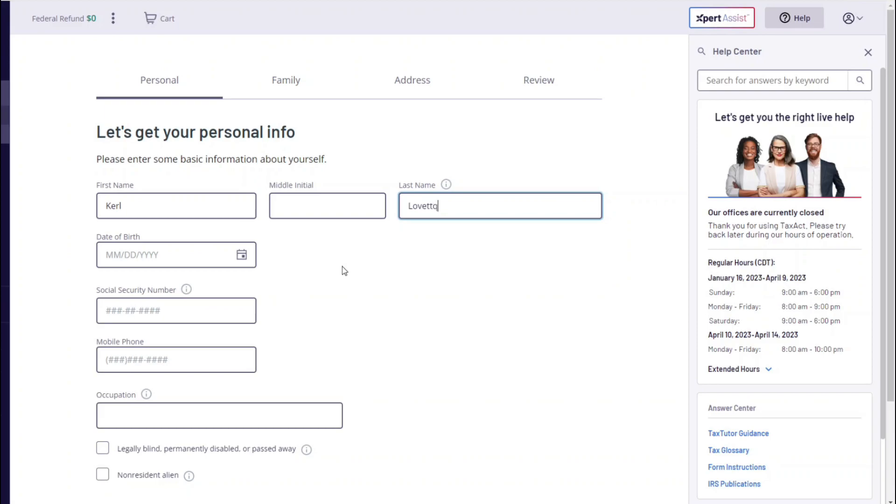
- Set the date of birth year to 1982 and choose the birth month in the calendar
left_click(177, 254)
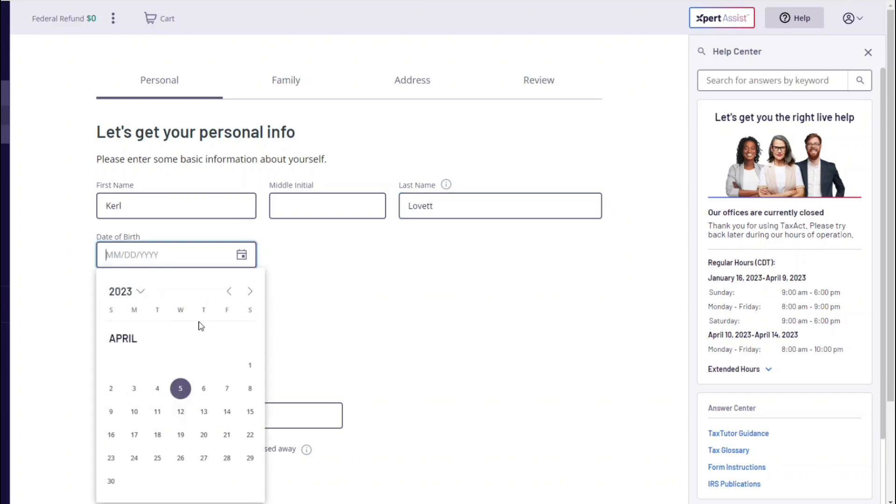
left_click(120, 291)
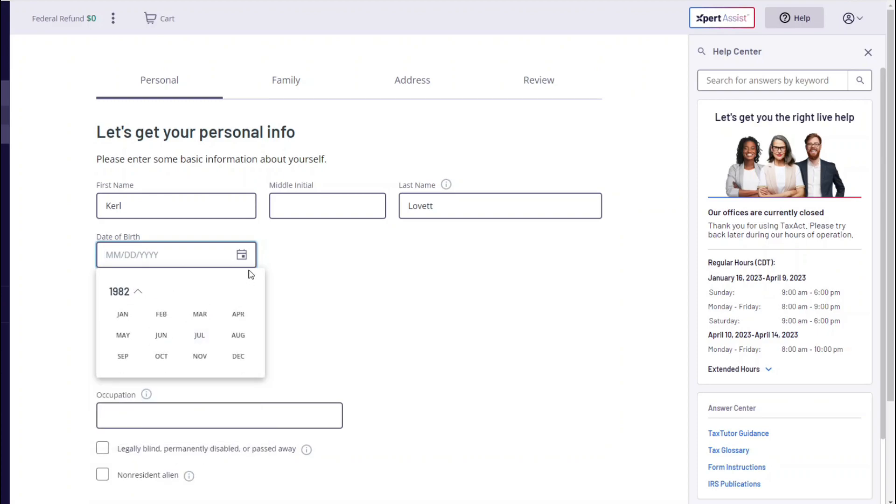
left_click(161, 313)
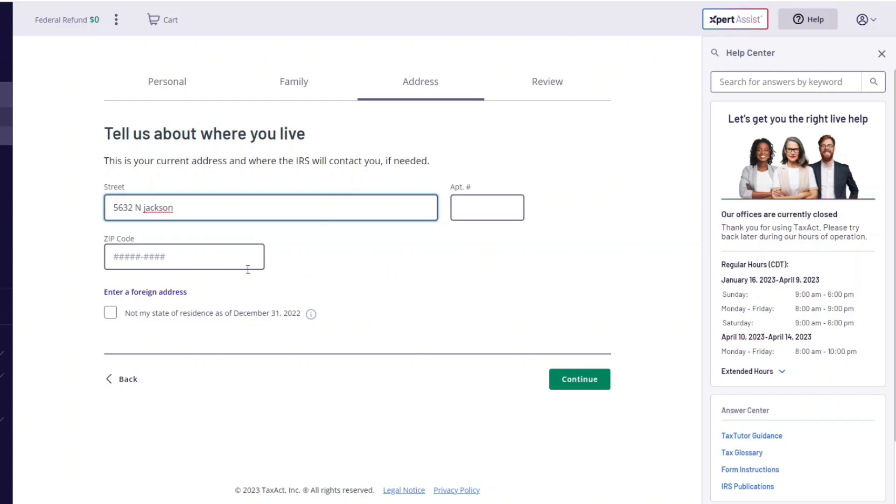
- Complete the home address with ZIP code 90112 and continue to the income questions
type("90112")
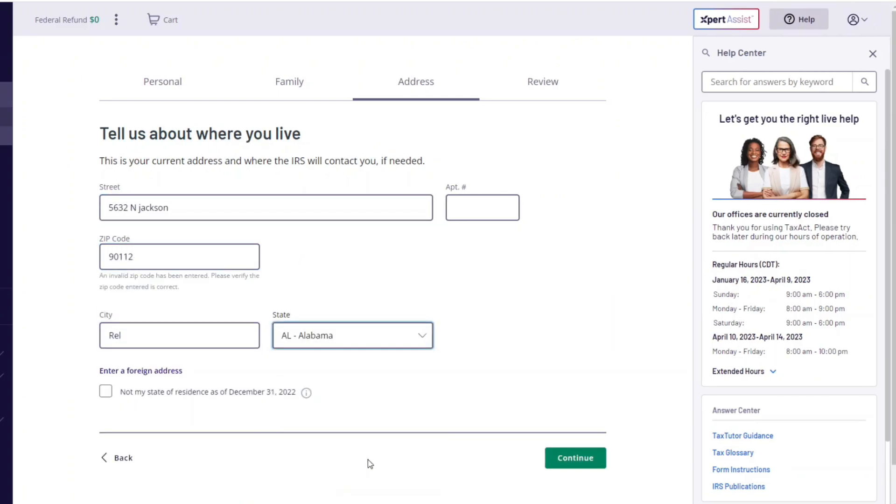
left_click(574, 457)
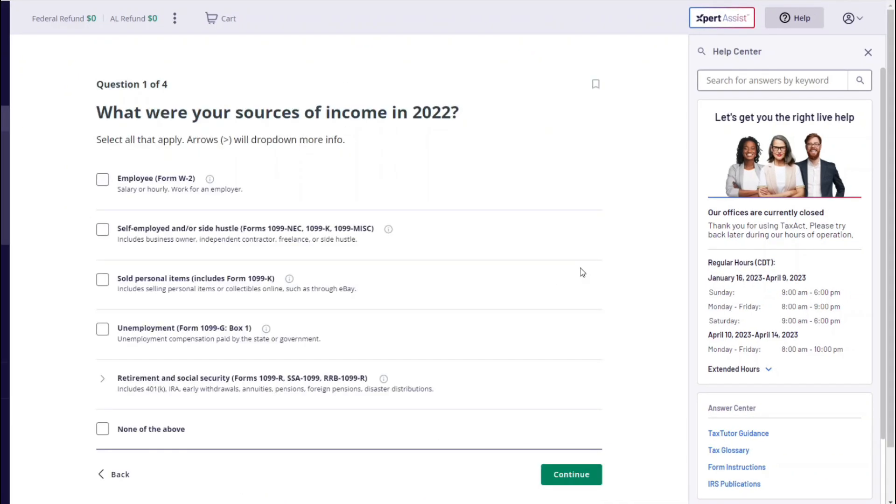
mouse_move(148, 186)
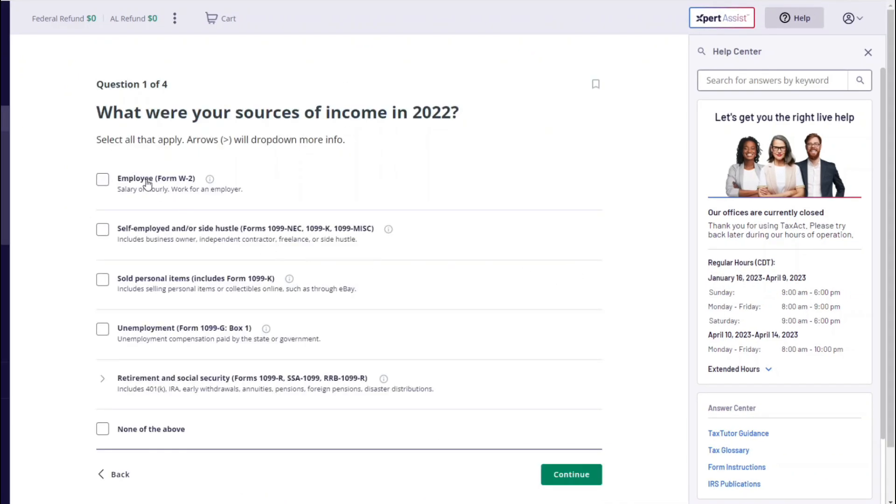
- Mark Employee (Form W-2) and self-employed income as 2022 sources and continue to the next question
left_click(103, 179)
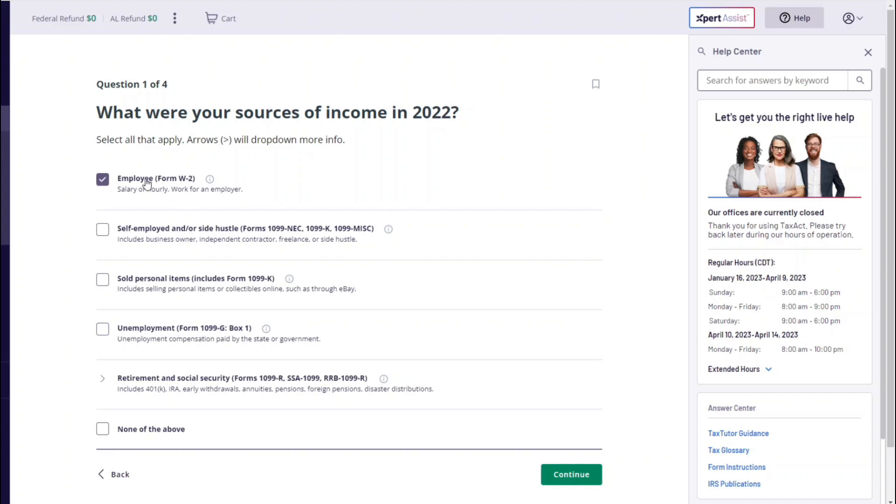
mouse_move(154, 236)
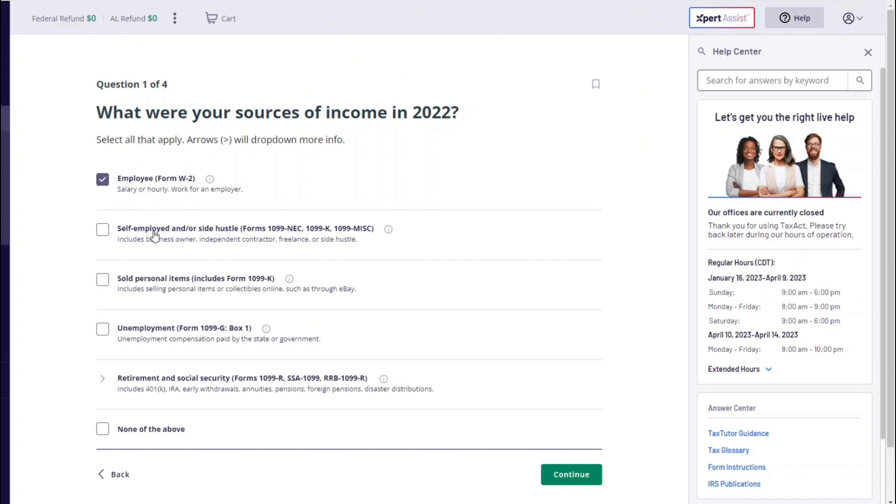
mouse_move(185, 239)
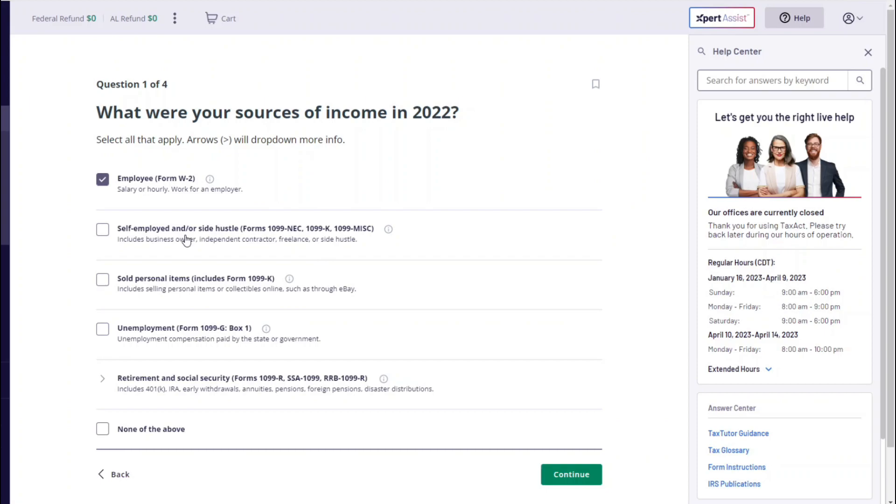
left_click(102, 229)
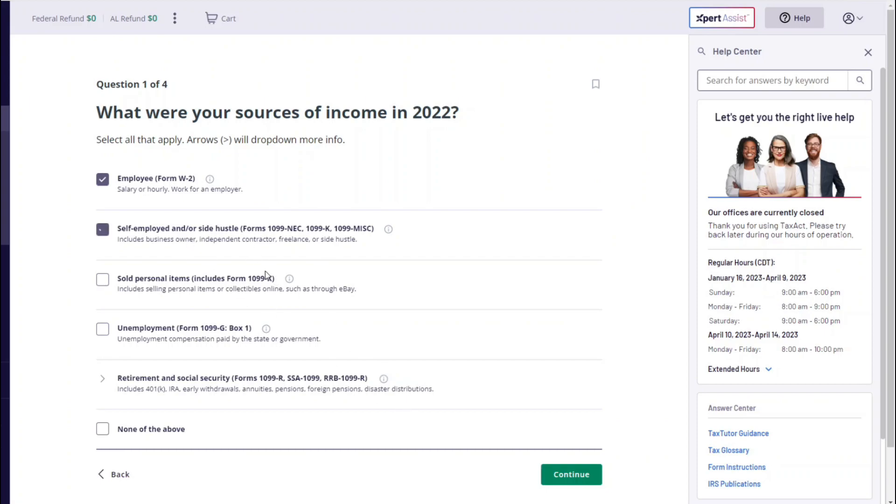
left_click(570, 474)
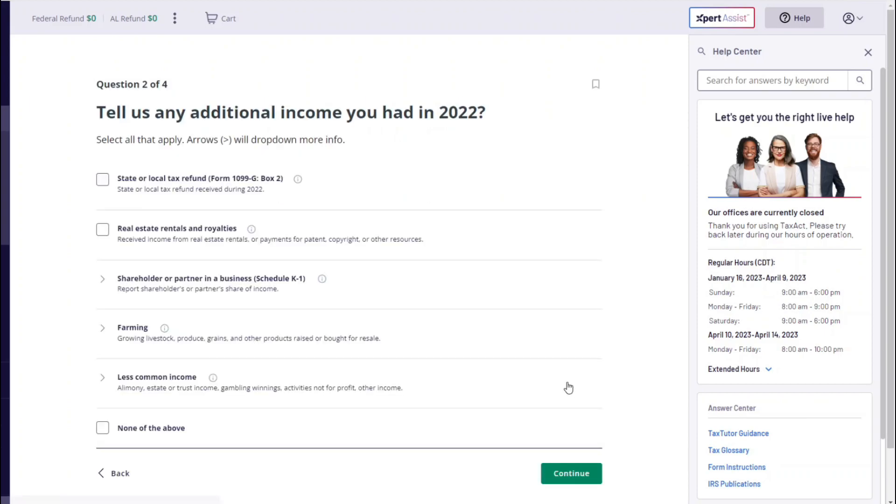
scroll("down", 3)
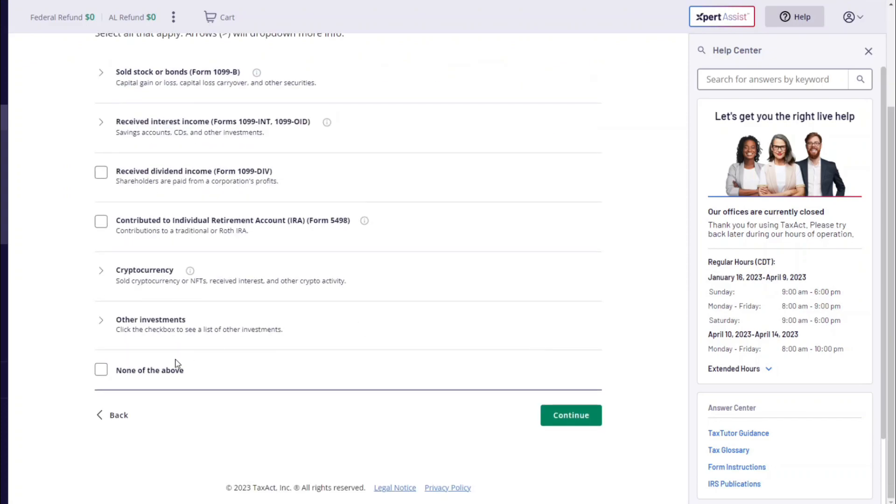
- Accept the tax-information disclosure, move past the EIN step and start the employer's city
left_click(569, 415)
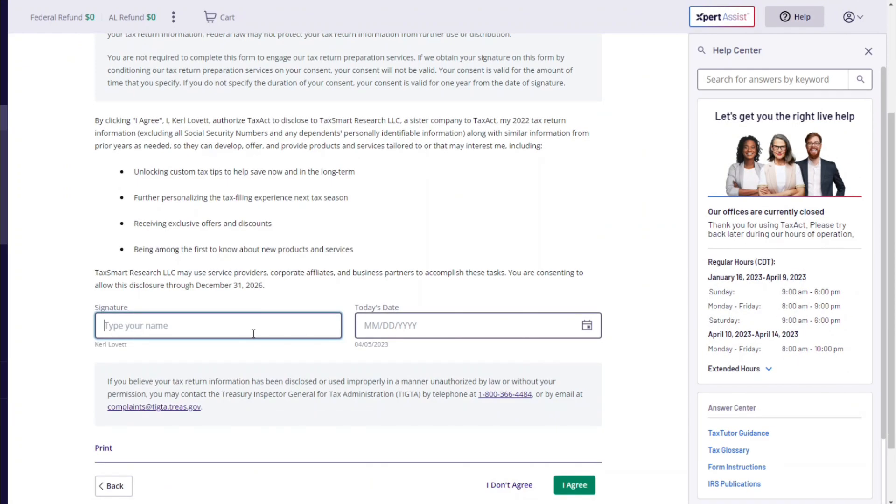
left_click(574, 484)
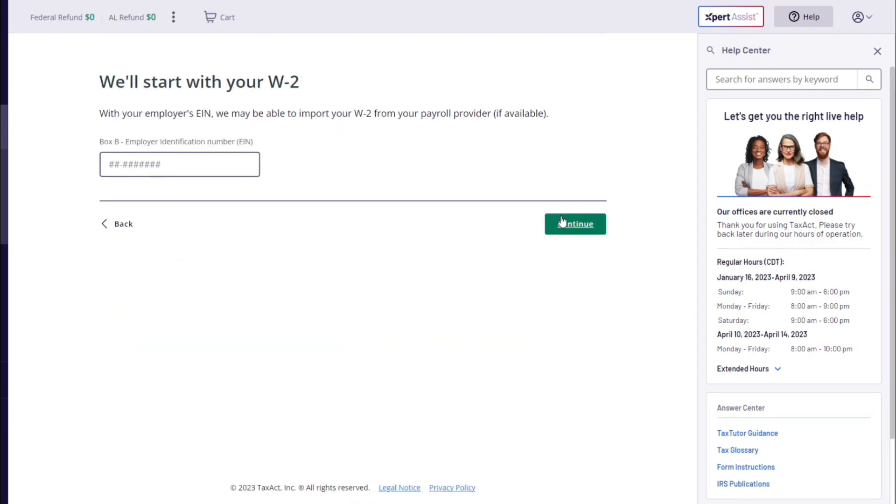
left_click(574, 223)
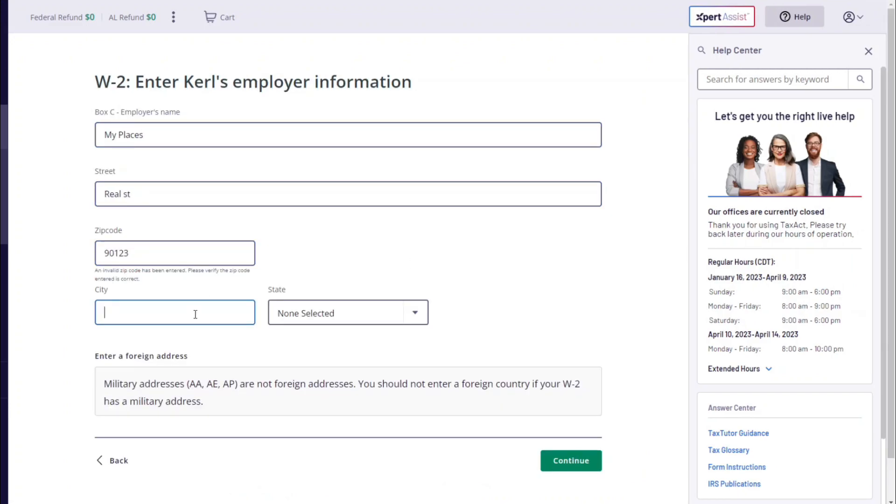
- Submit the My Places employer info and review the W-2 wage form with 100,000.00 wages
left_click(569, 460)
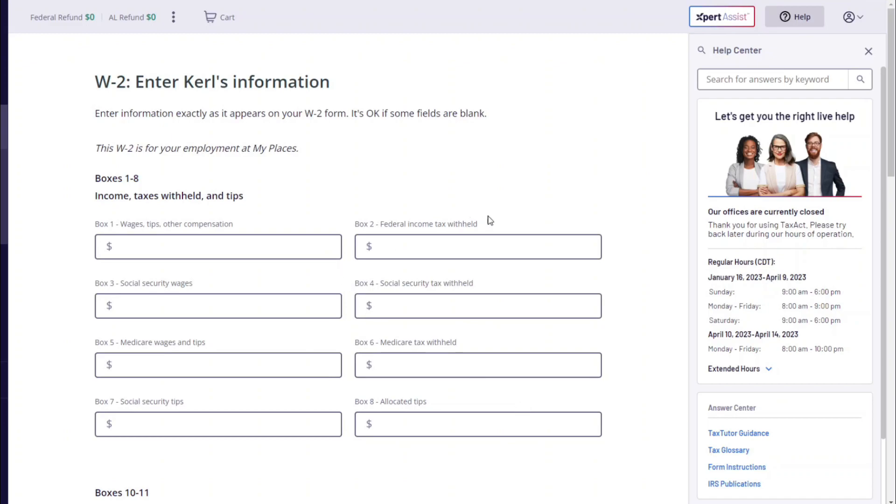
left_click(217, 246)
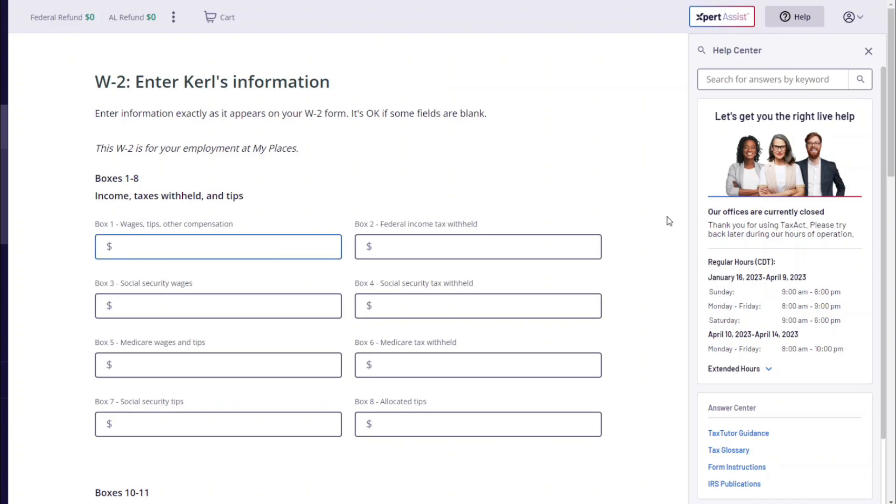
scroll("down", 3)
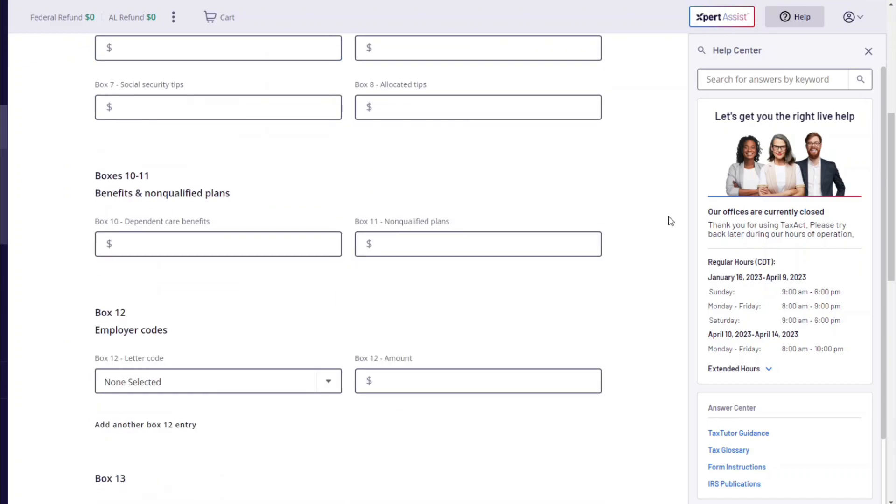
scroll("down", 3)
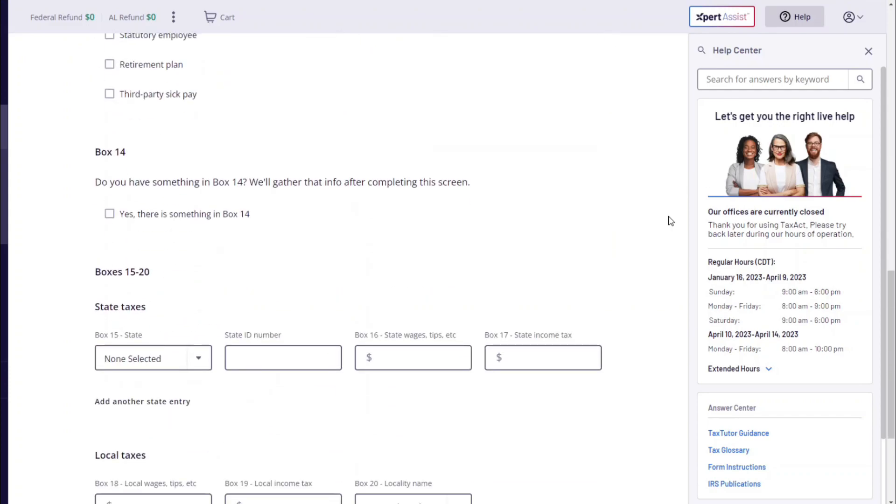
scroll("down", 3)
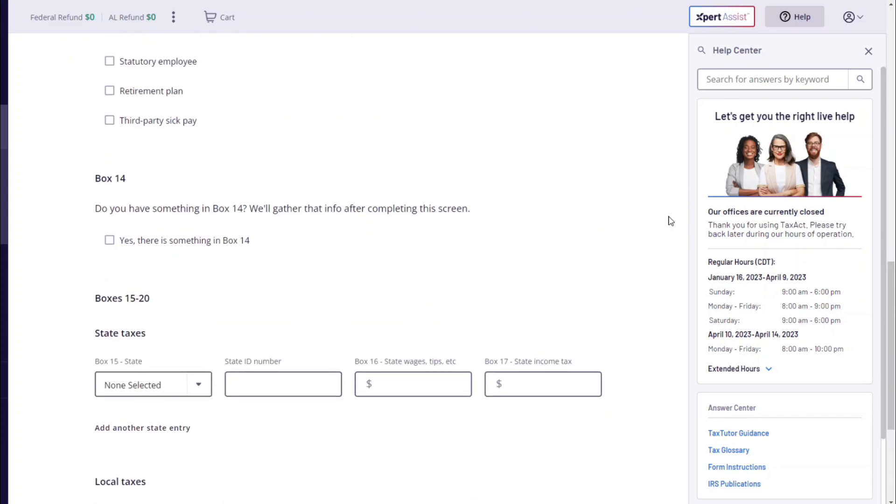
scroll("up", 3)
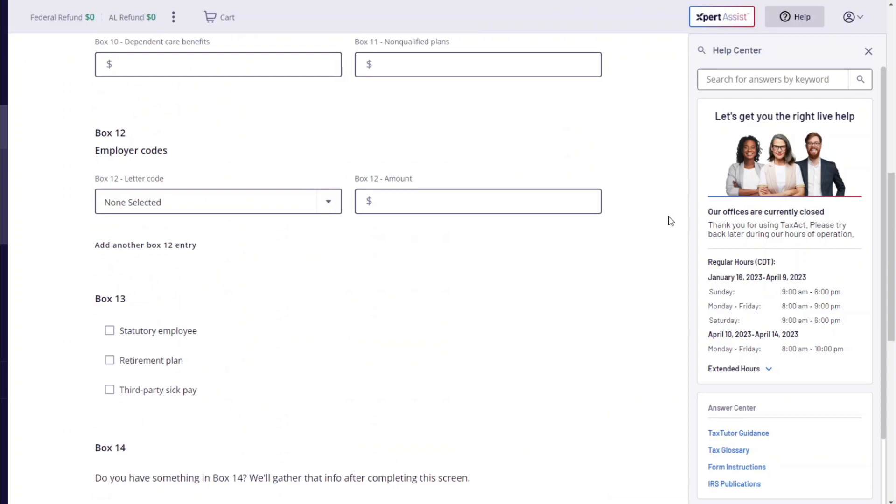
scroll("up", 3)
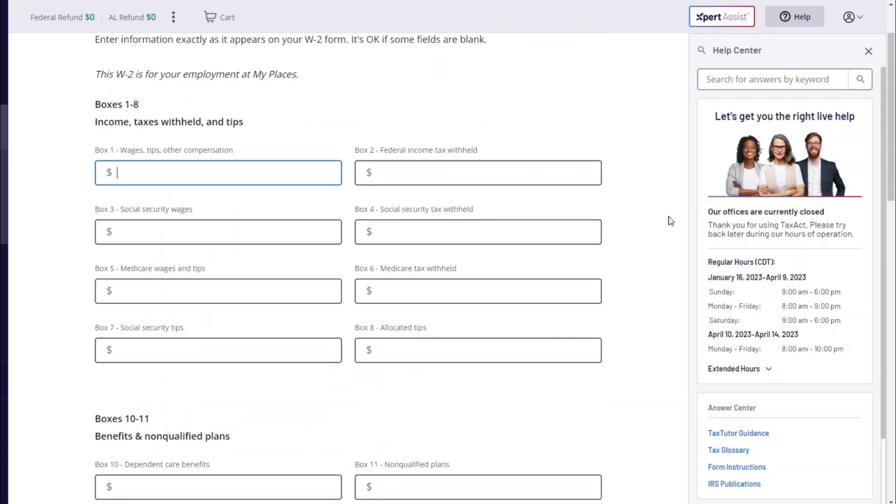
scroll("up", 3)
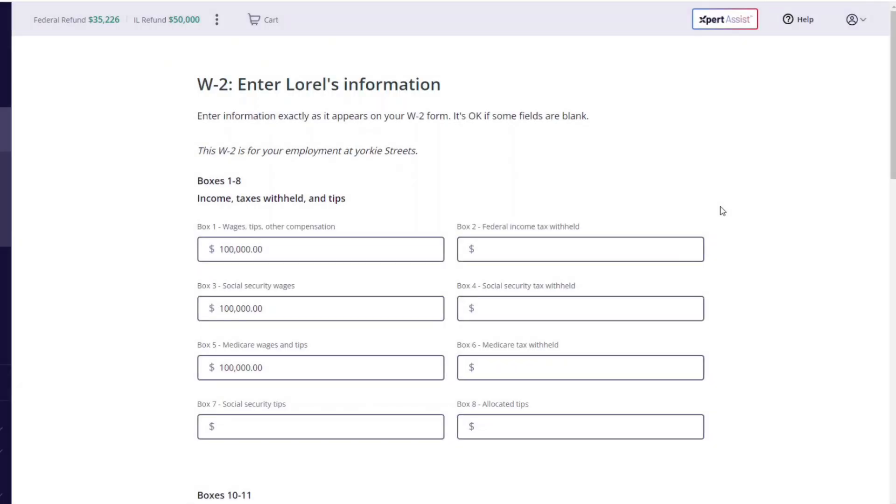
mouse_move(681, 243)
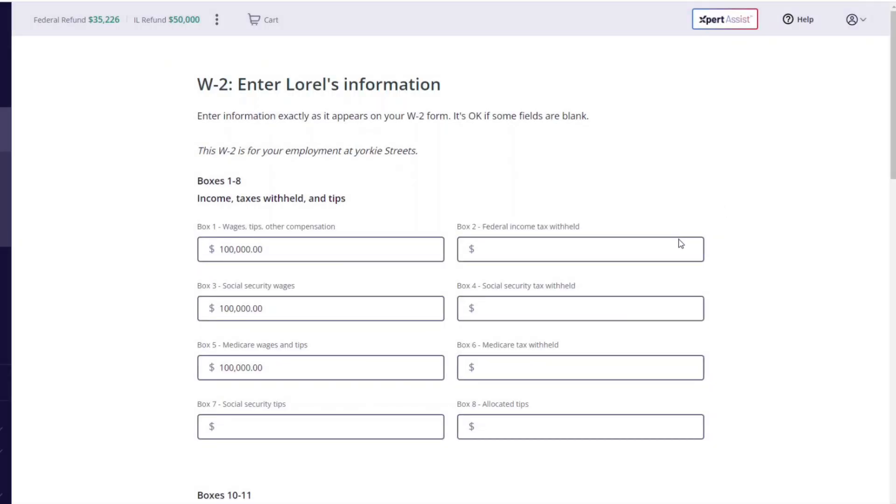
- Enter 50,000 federal, Medicare and Illinois state tax withheld and submit the W-2 for review
left_click(579, 248)
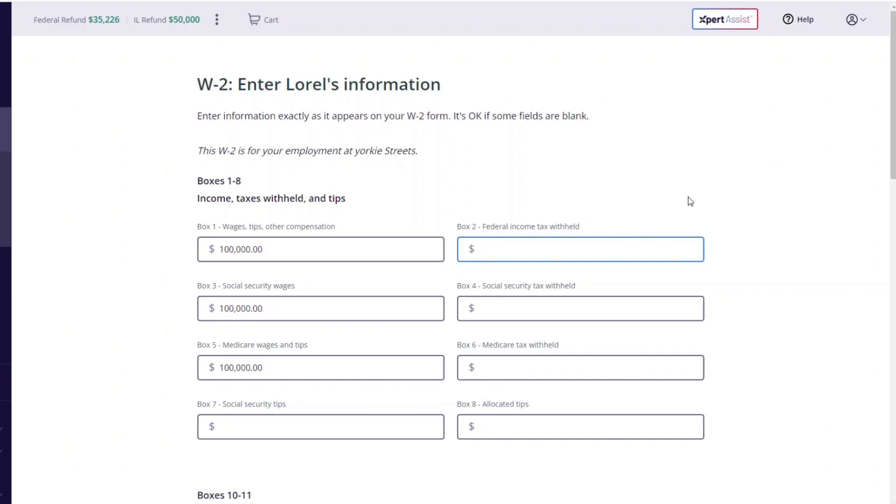
type("50,000.00")
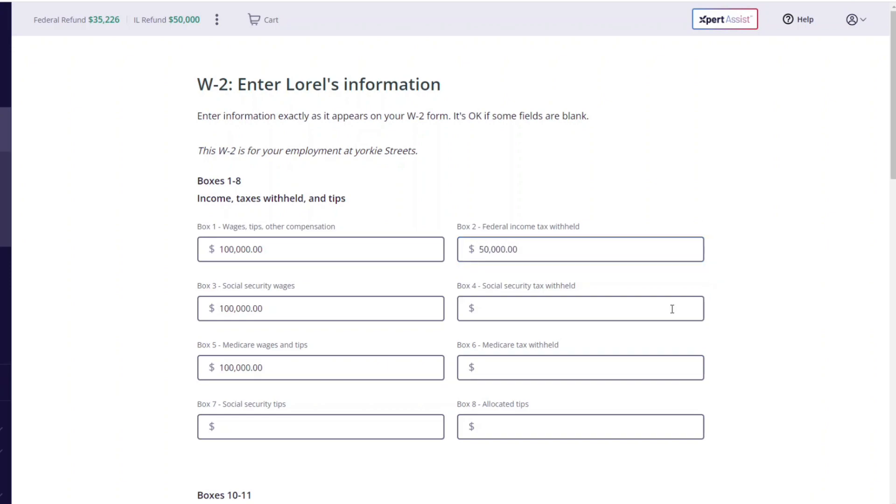
left_click(579, 367)
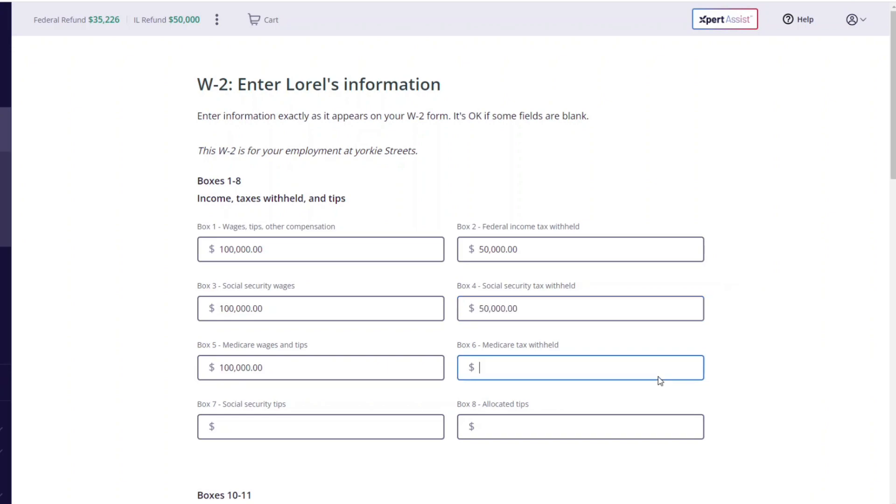
scroll("down", 3)
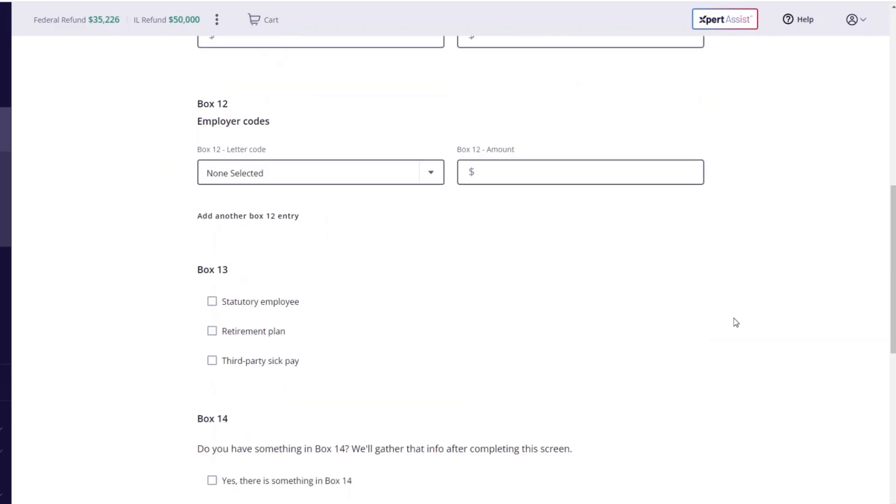
scroll("down", 3)
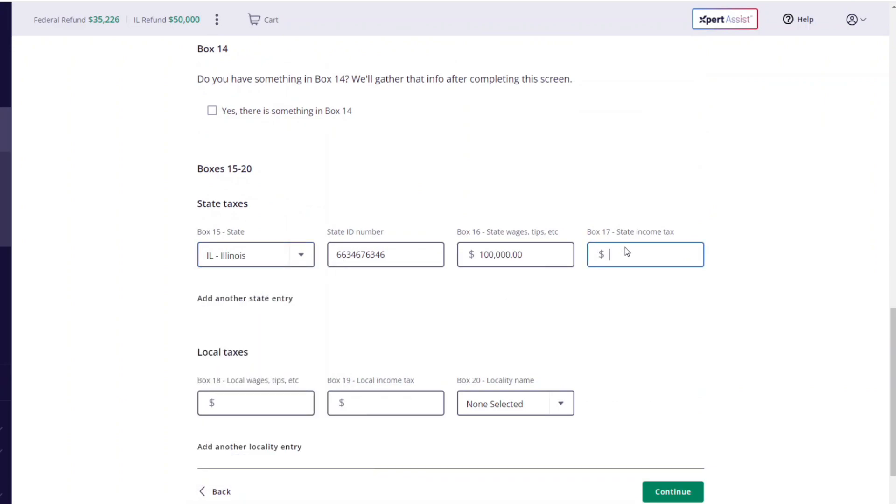
type("5")
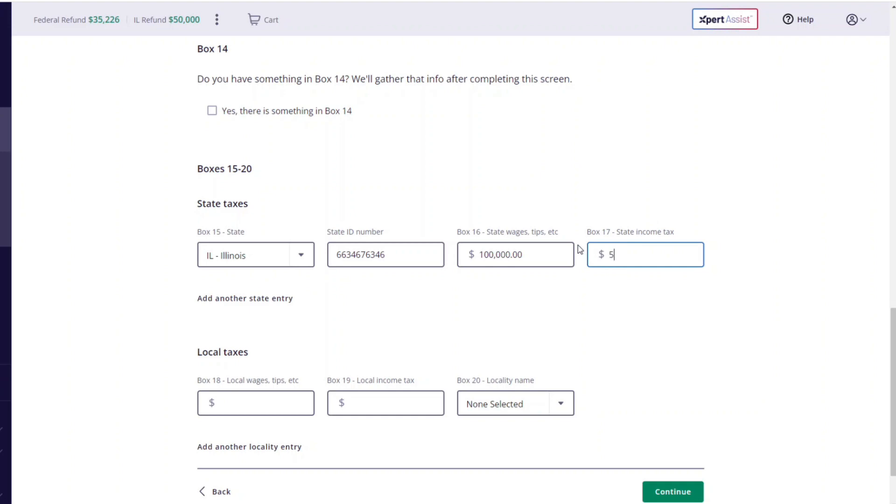
type("00000.00")
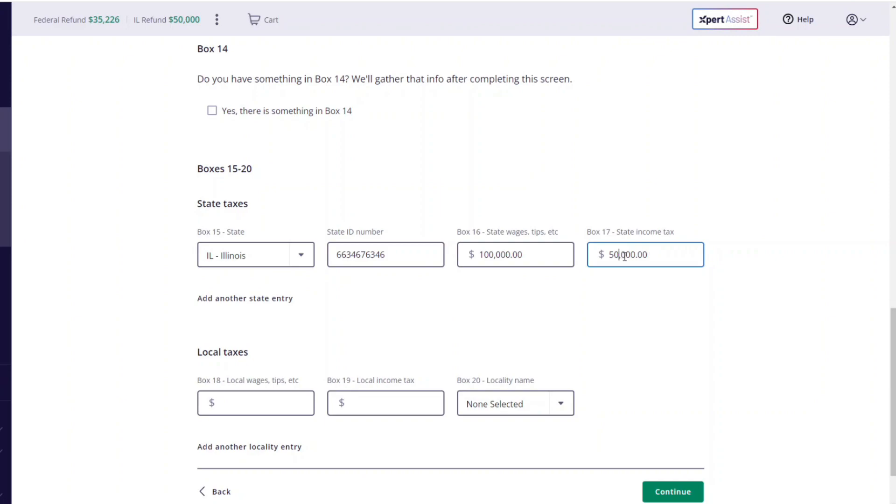
left_click(672, 491)
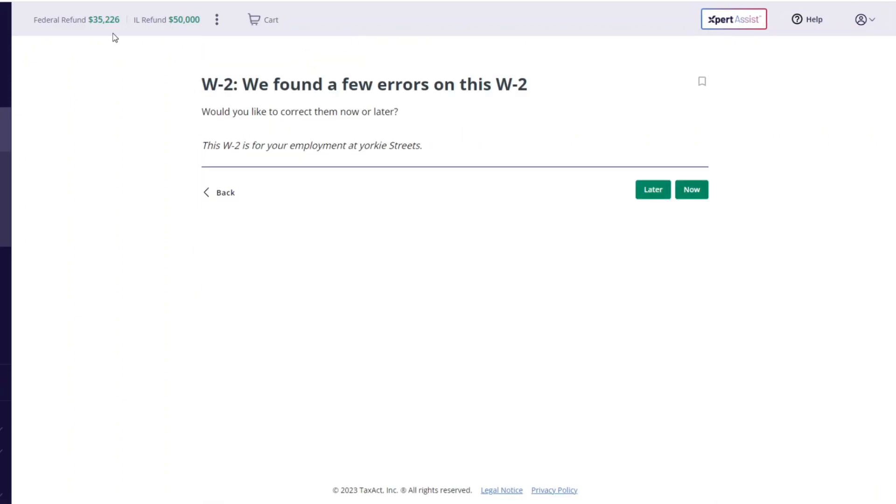
- Choose to correct the W-2 withholding errors now
left_click(691, 190)
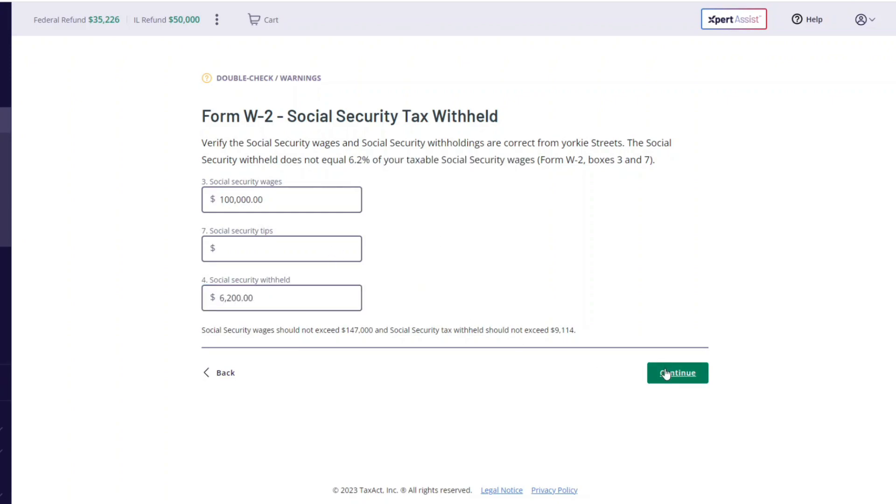
- Accept the Social Security fix, correct Medicare tax withheld to 1,450 and finish the W-2
left_click(677, 372)
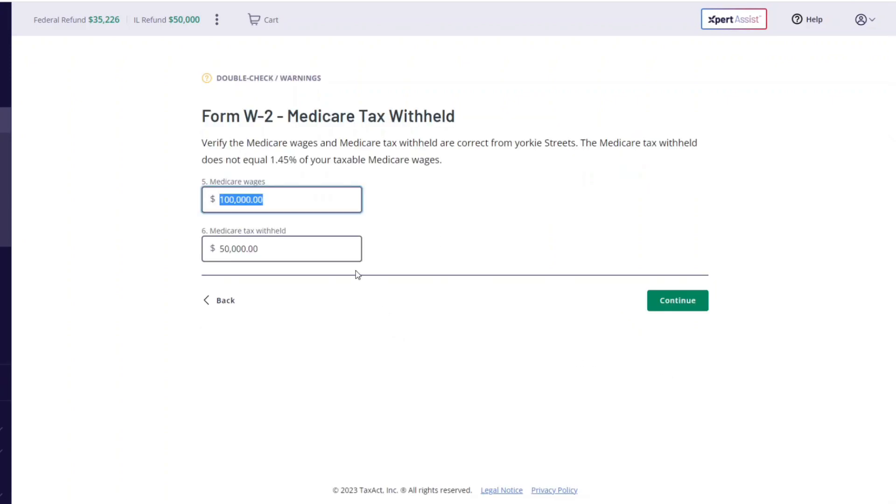
double_click(279, 159)
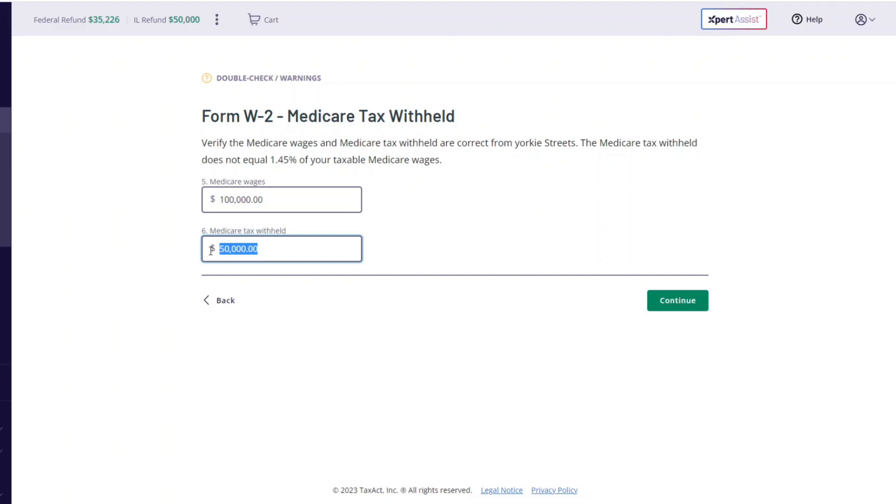
type("145")
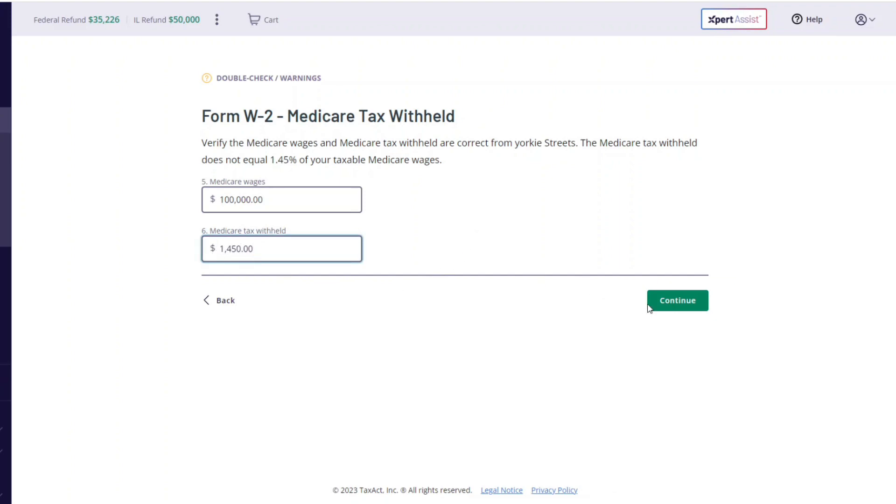
left_click(678, 300)
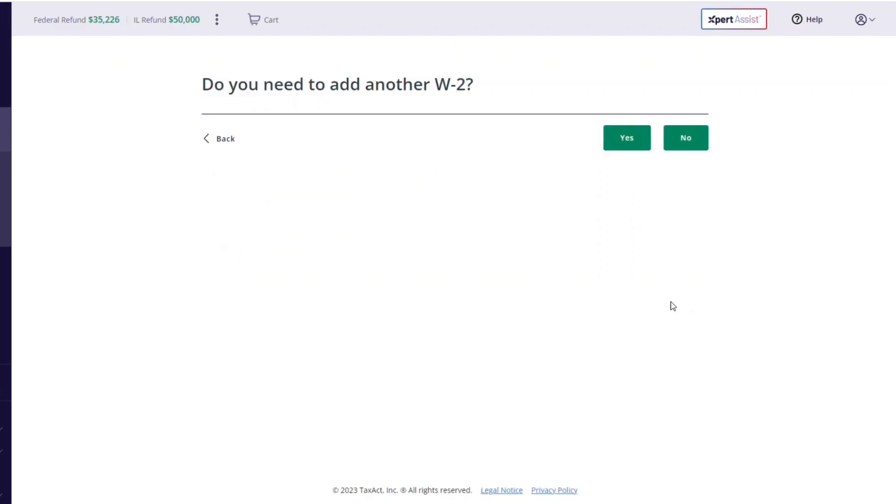